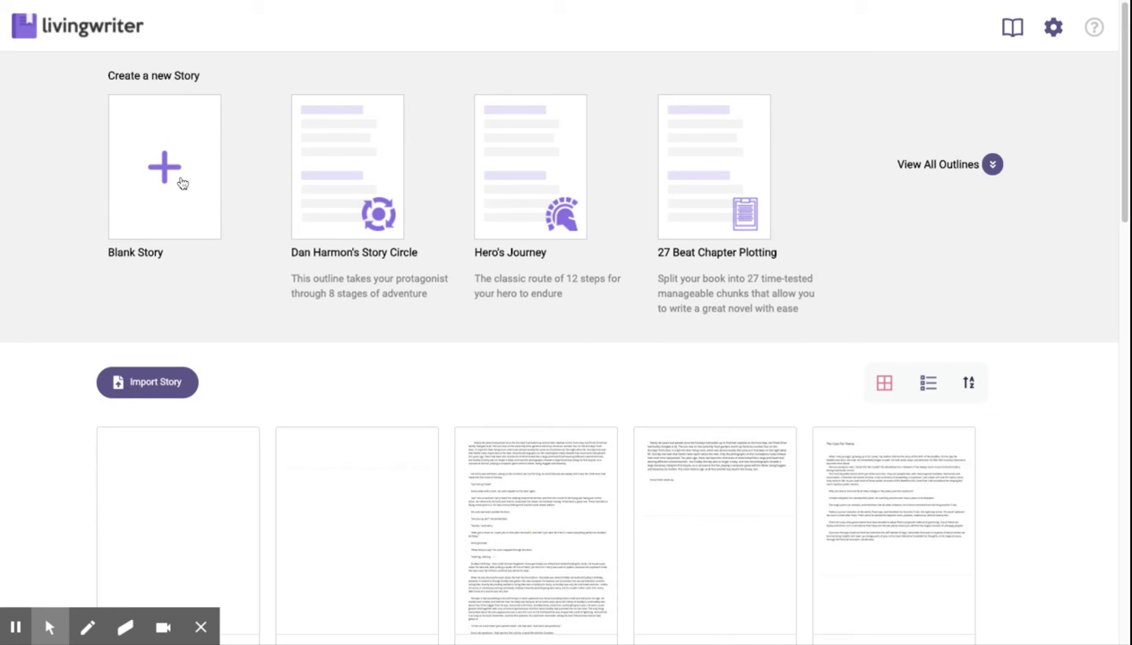
mouse_move(652, 333)
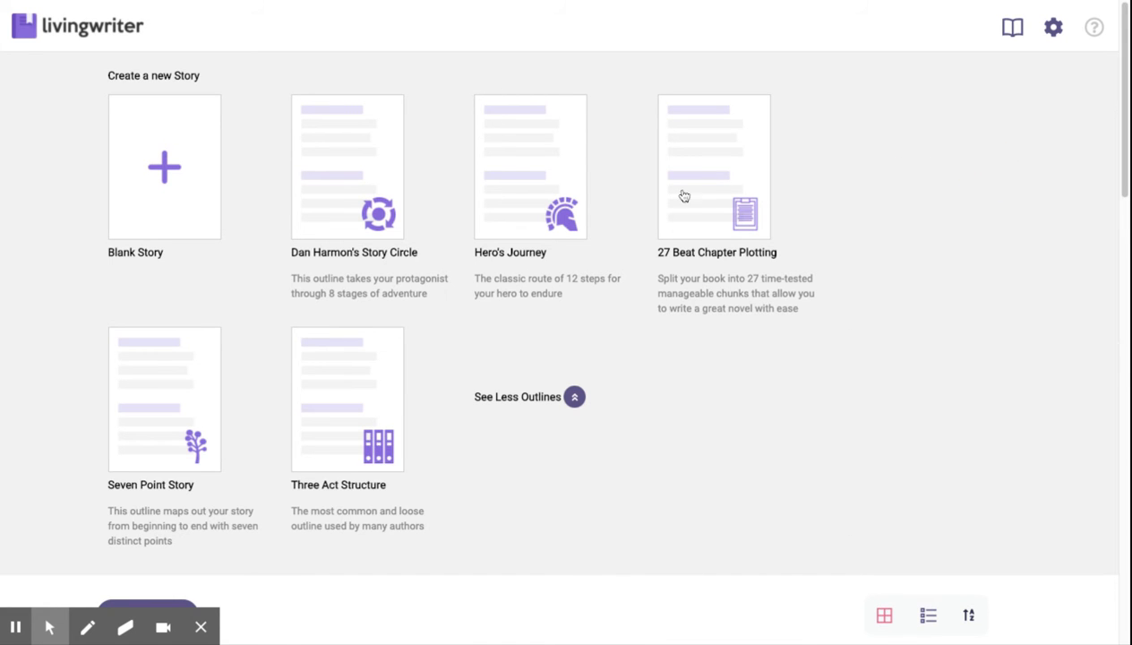
- Create a story titled '27 Beat' from the 27 Beat Chapter Plotting template
click(714, 167)
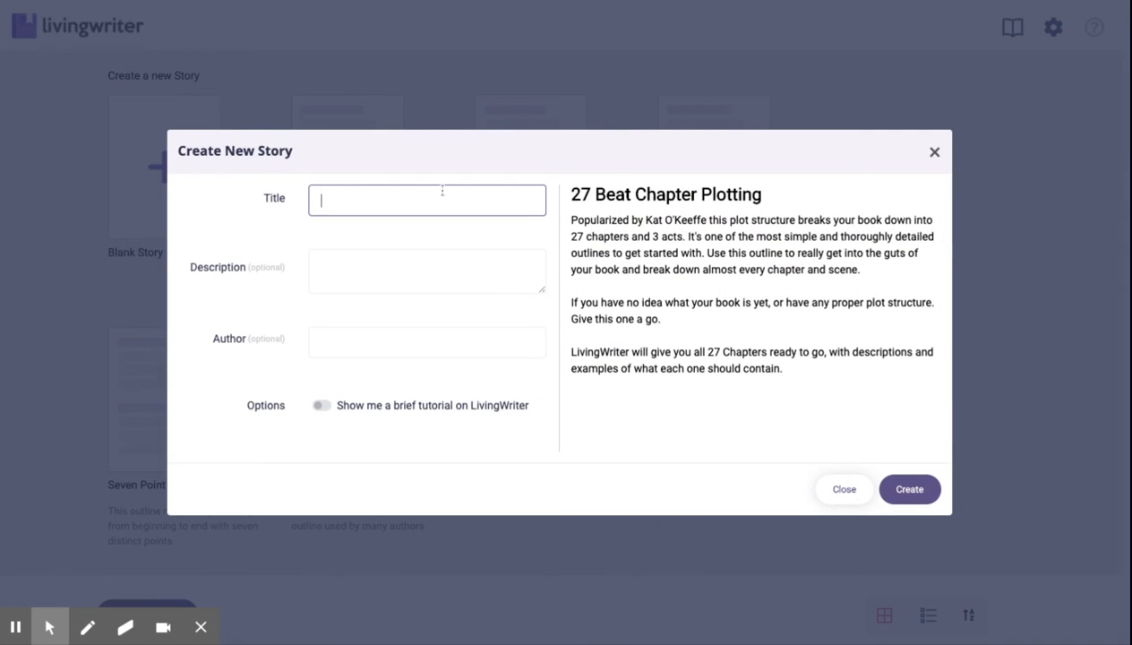
mouse_move(432, 197)
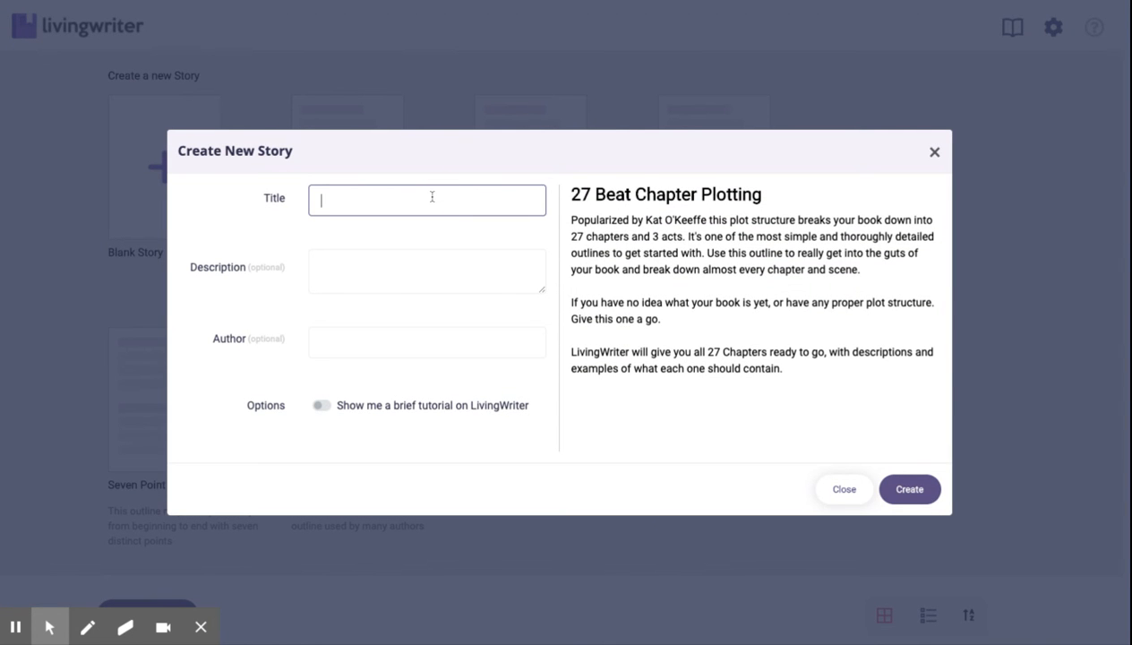
text(27 Beat)
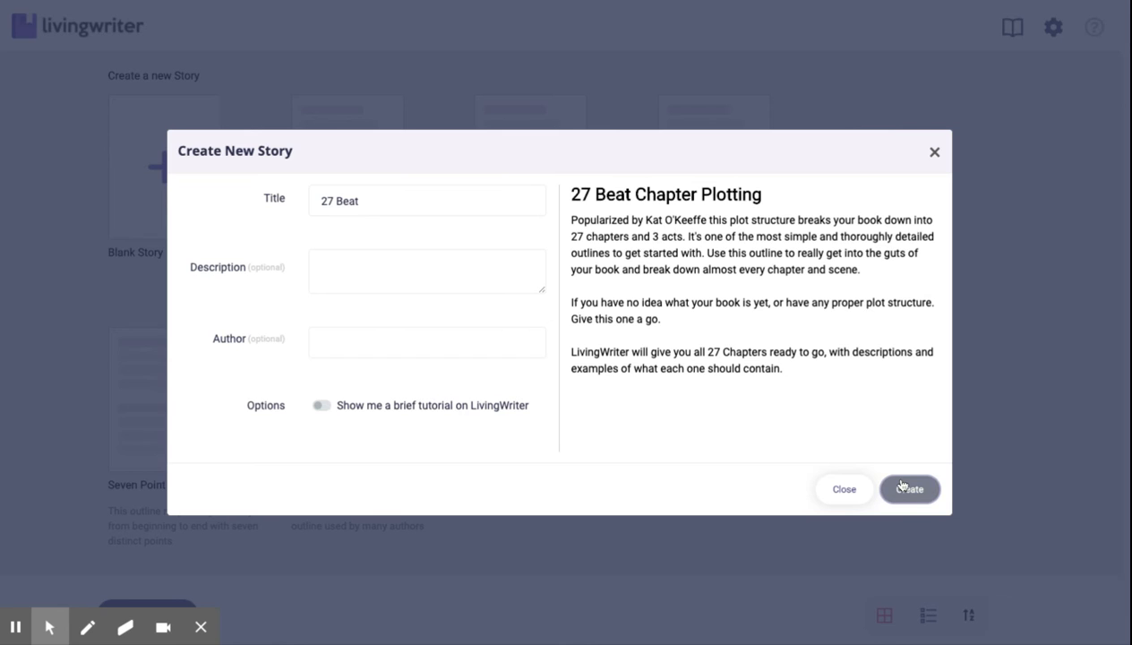
click(909, 487)
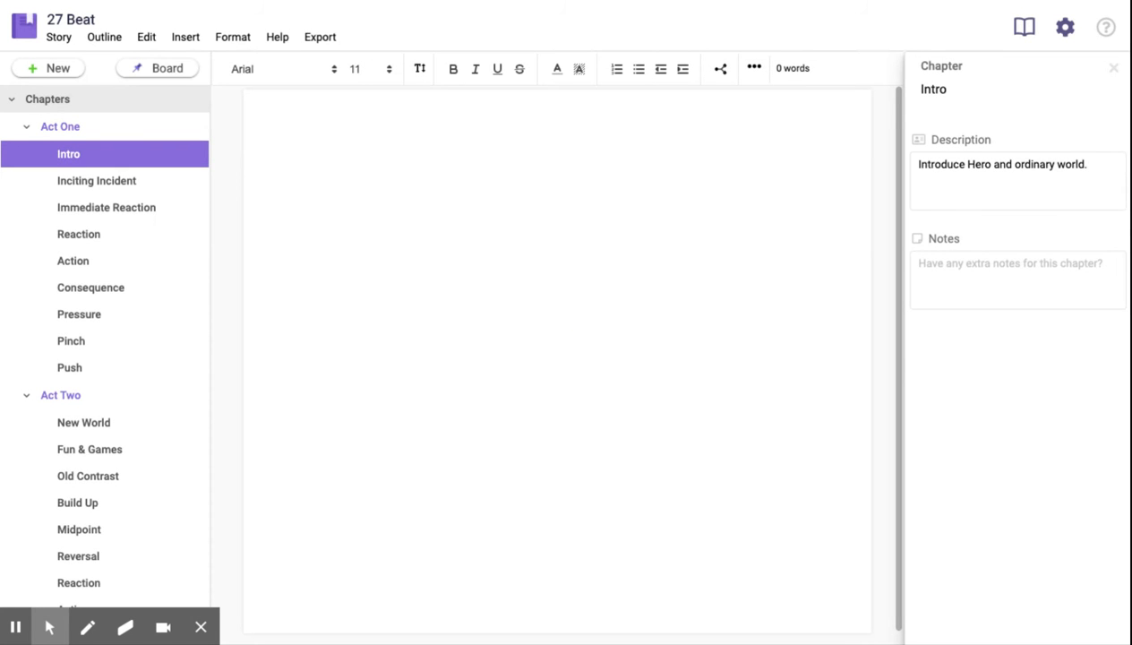
mouse_move(111, 154)
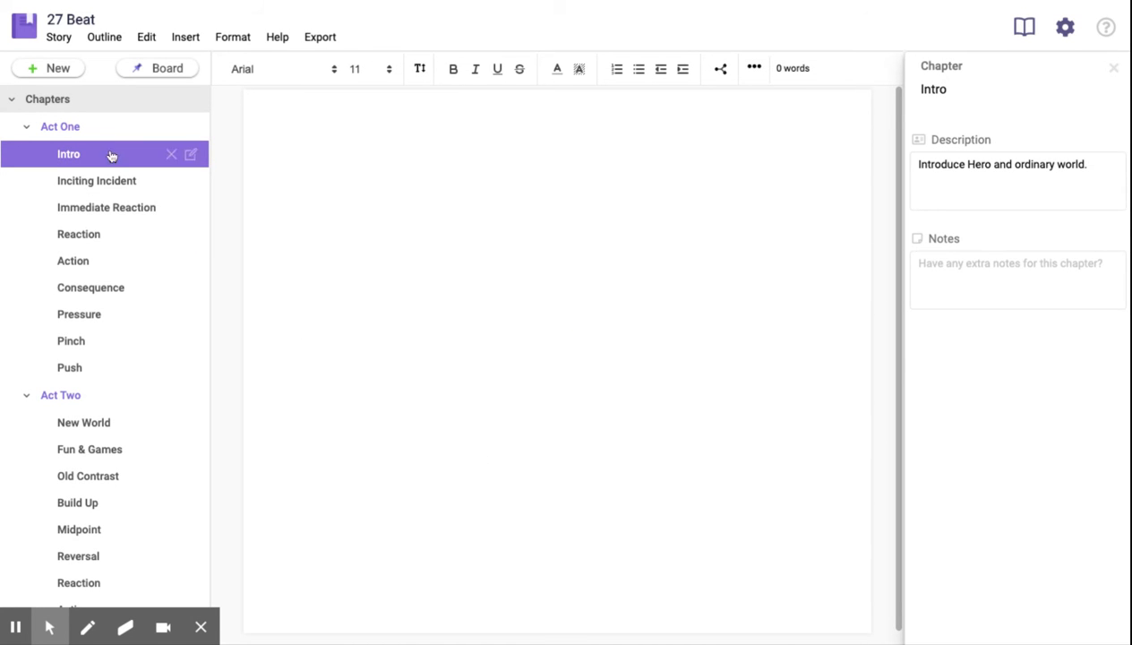
mouse_move(93, 170)
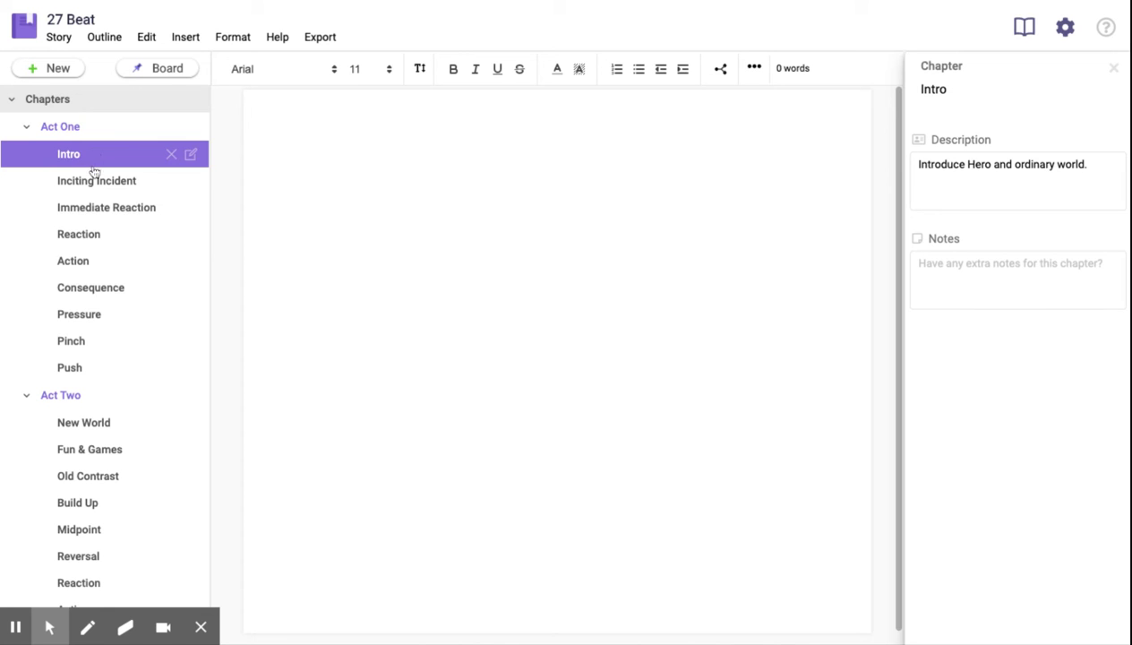
- Browse the outline, view the Inciting Incident and Immediate Reaction descriptions, then show all Act One chapter cards
scroll(down, 3)
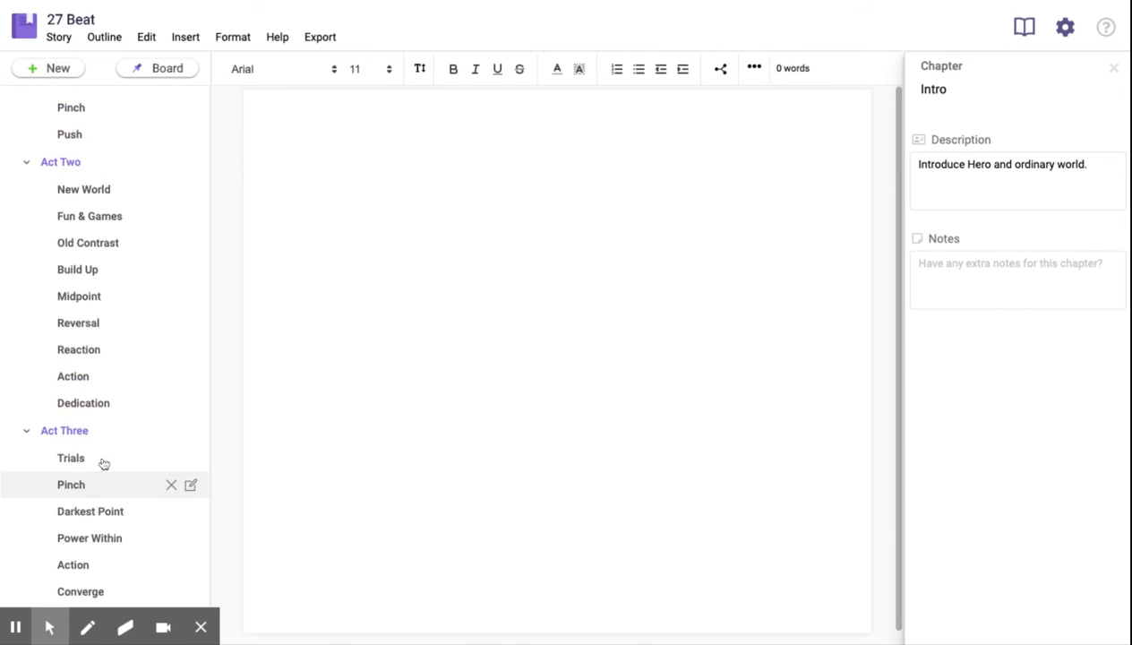
scroll(up, 3)
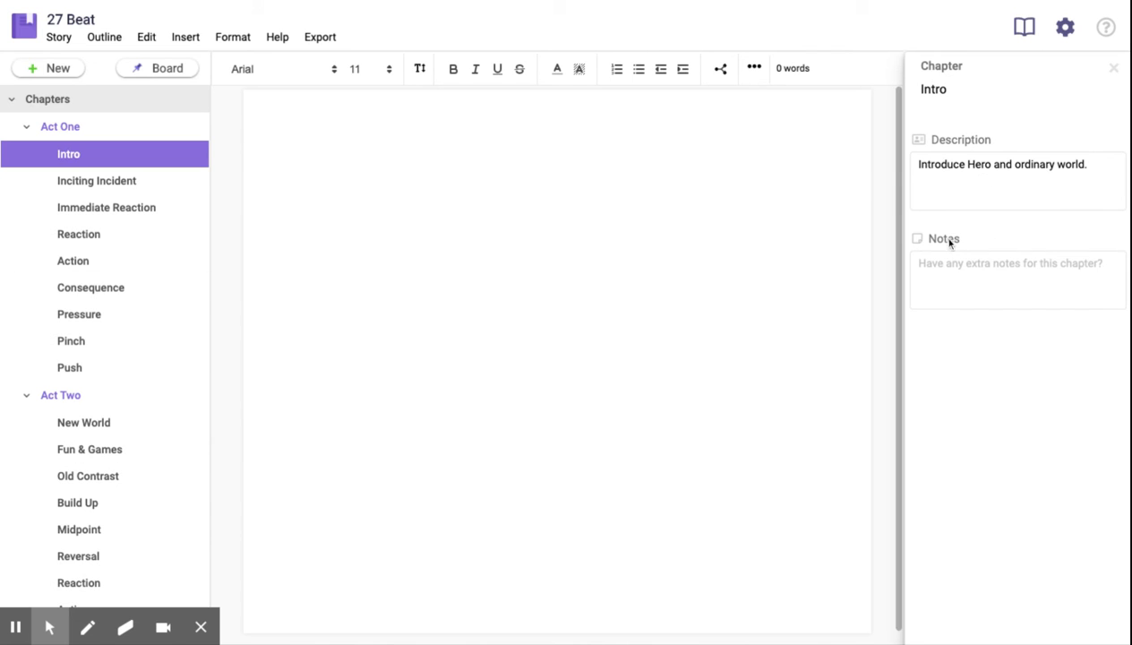
click(97, 179)
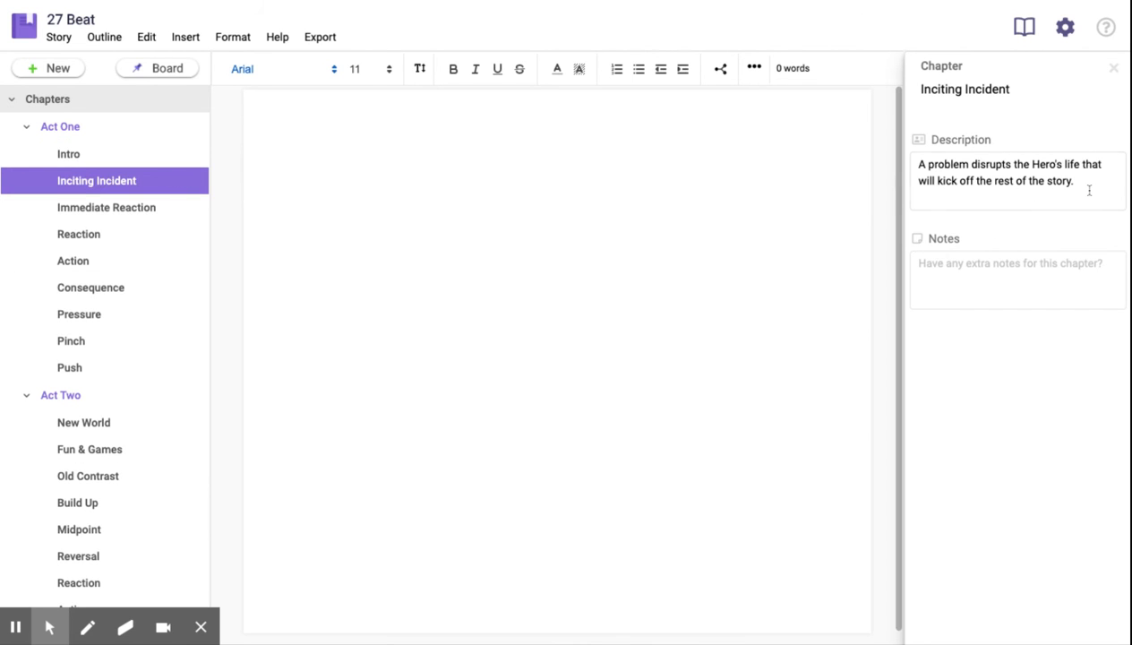
click(106, 208)
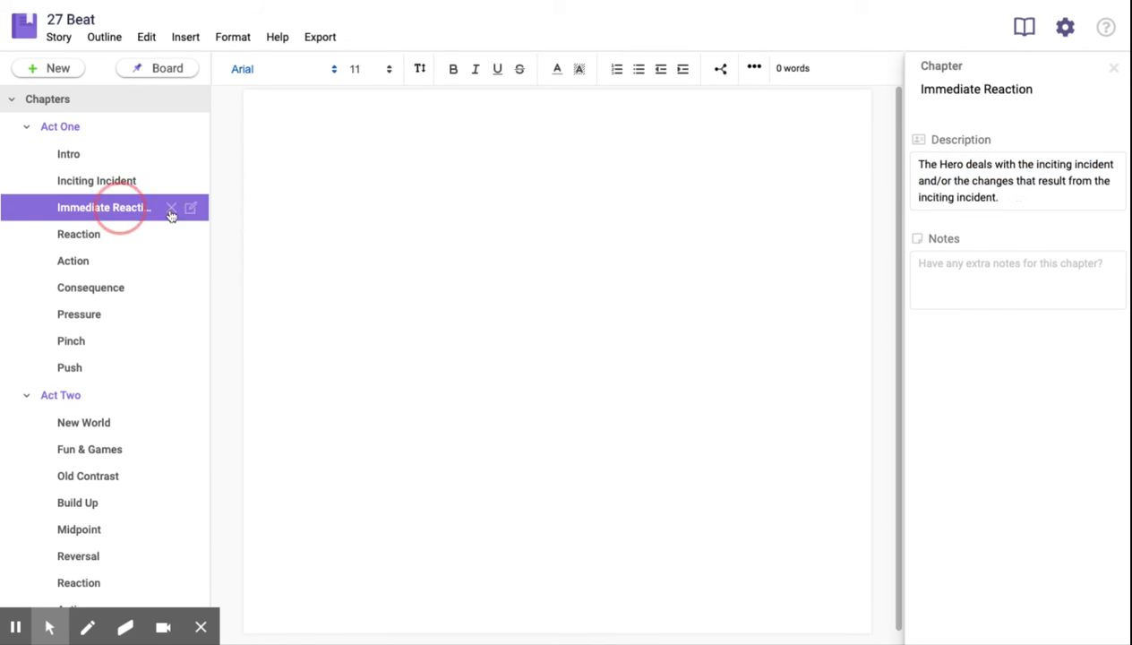
triple_click(1018, 179)
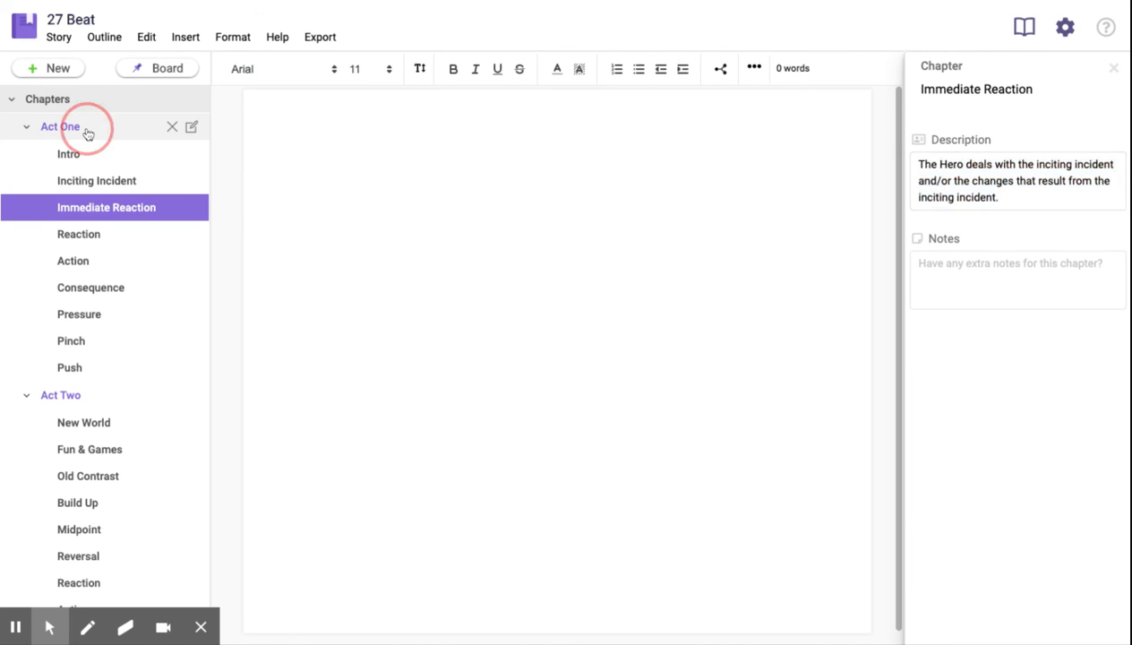
click(61, 126)
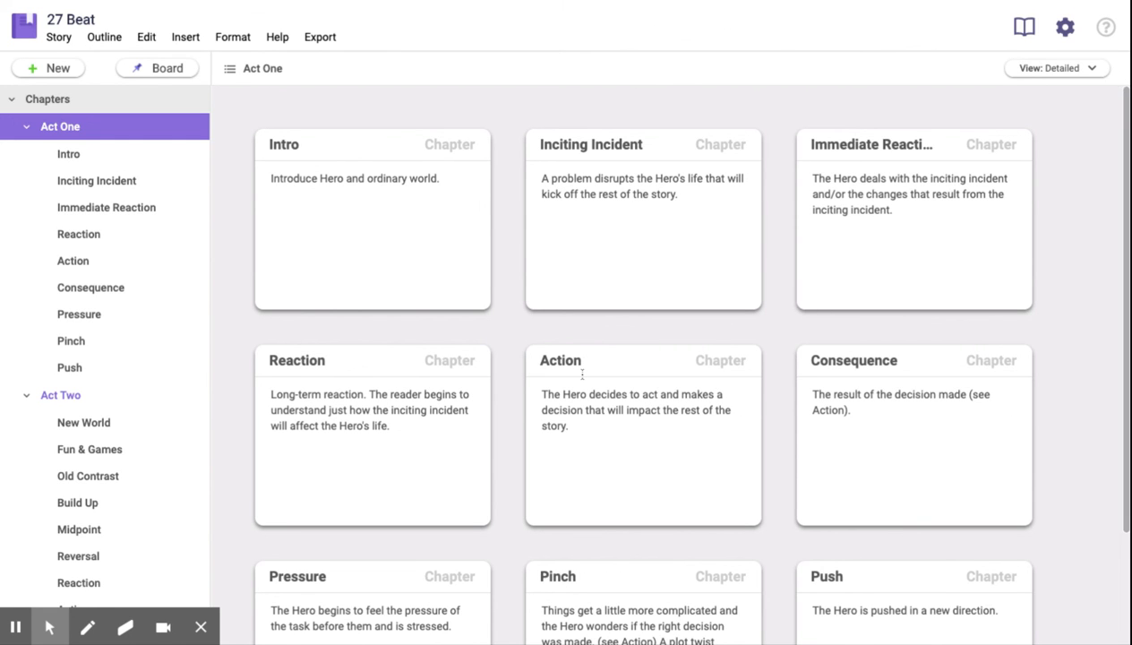
mouse_move(466, 305)
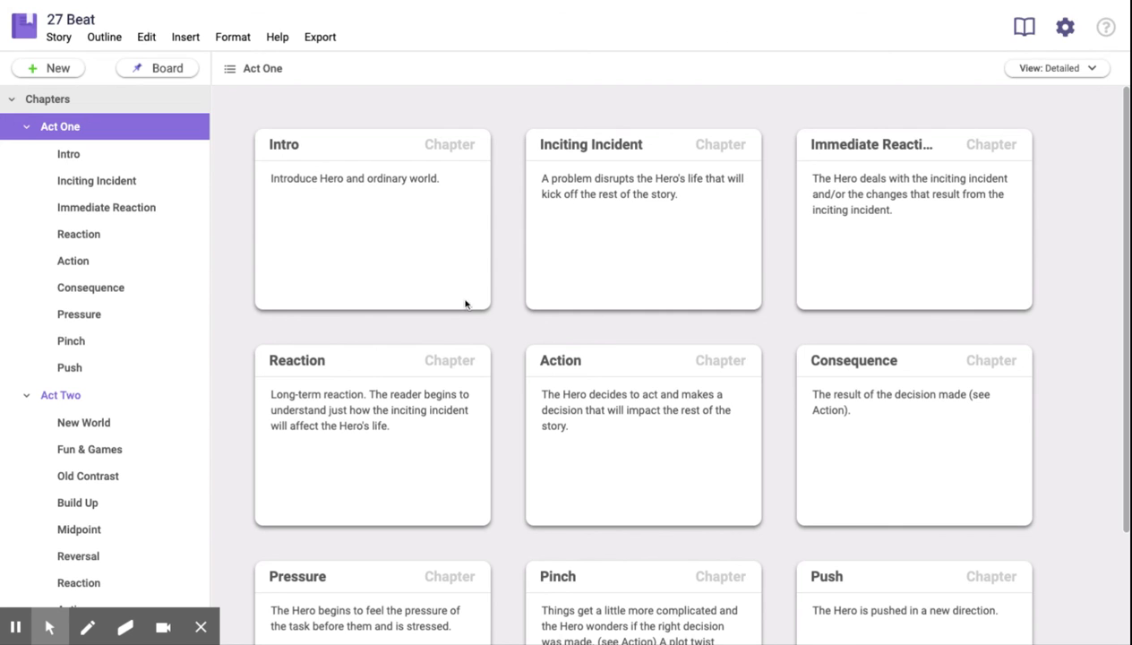
mouse_move(93, 172)
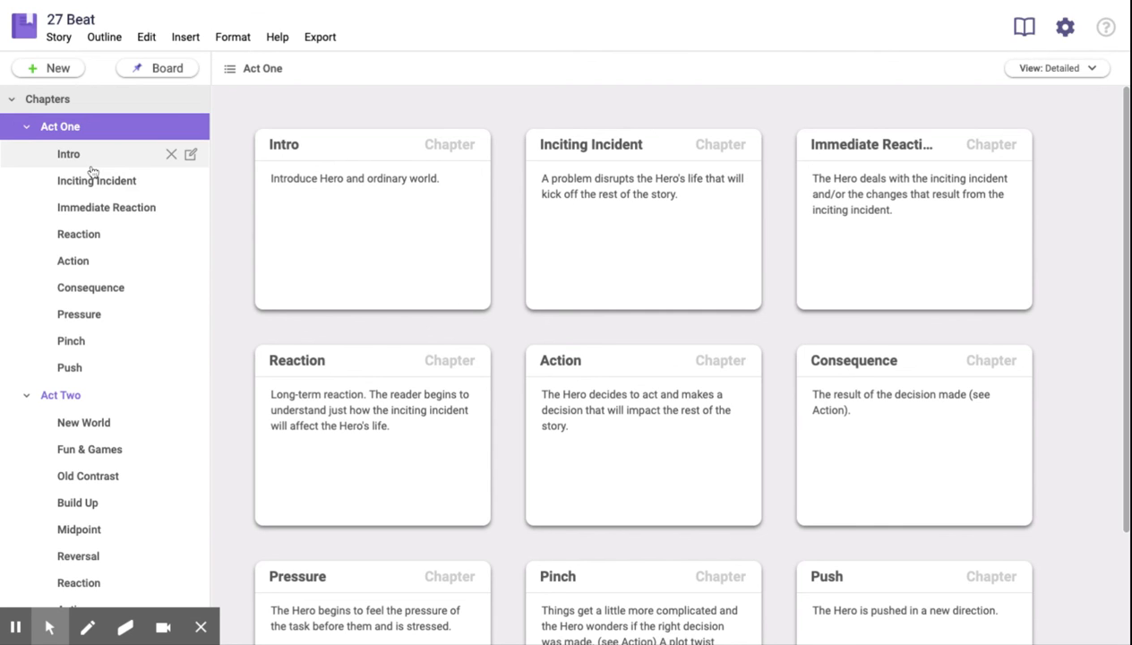
mouse_move(100, 286)
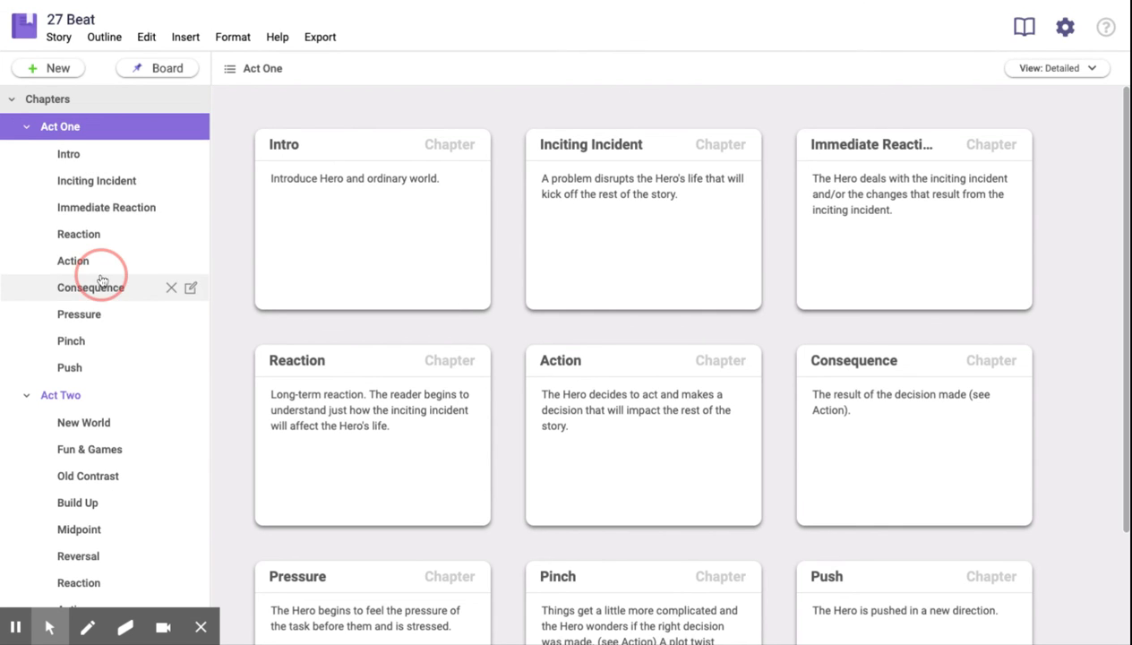
- Open the Consequence chapter, whose description reads it is the result of the decision made
click(90, 286)
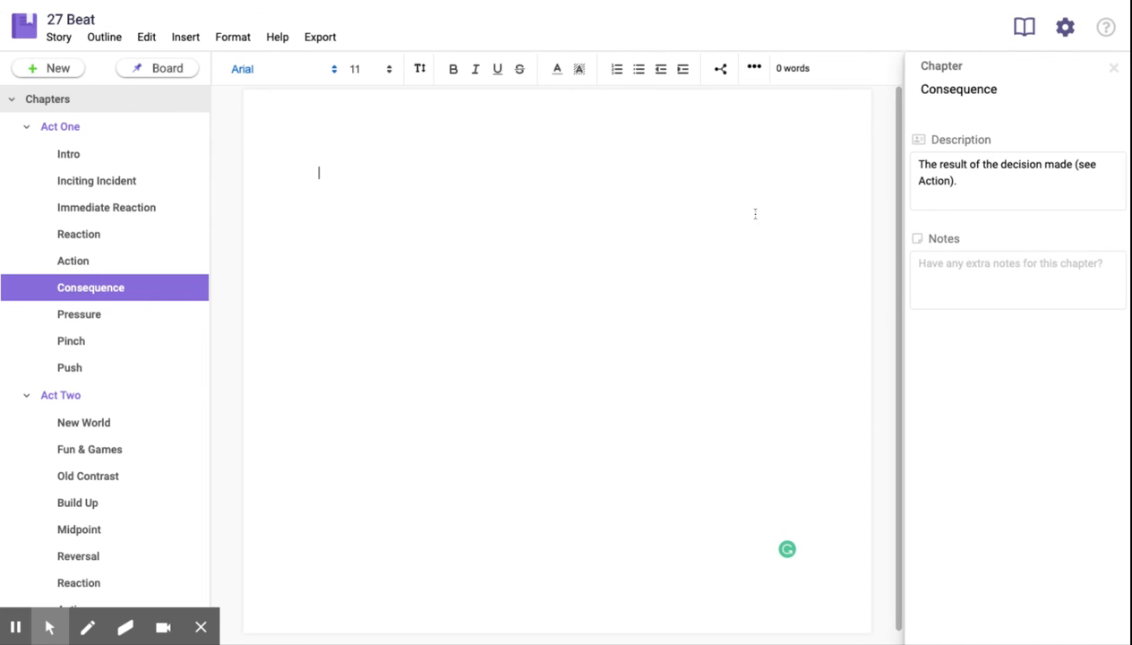
mouse_move(837, 40)
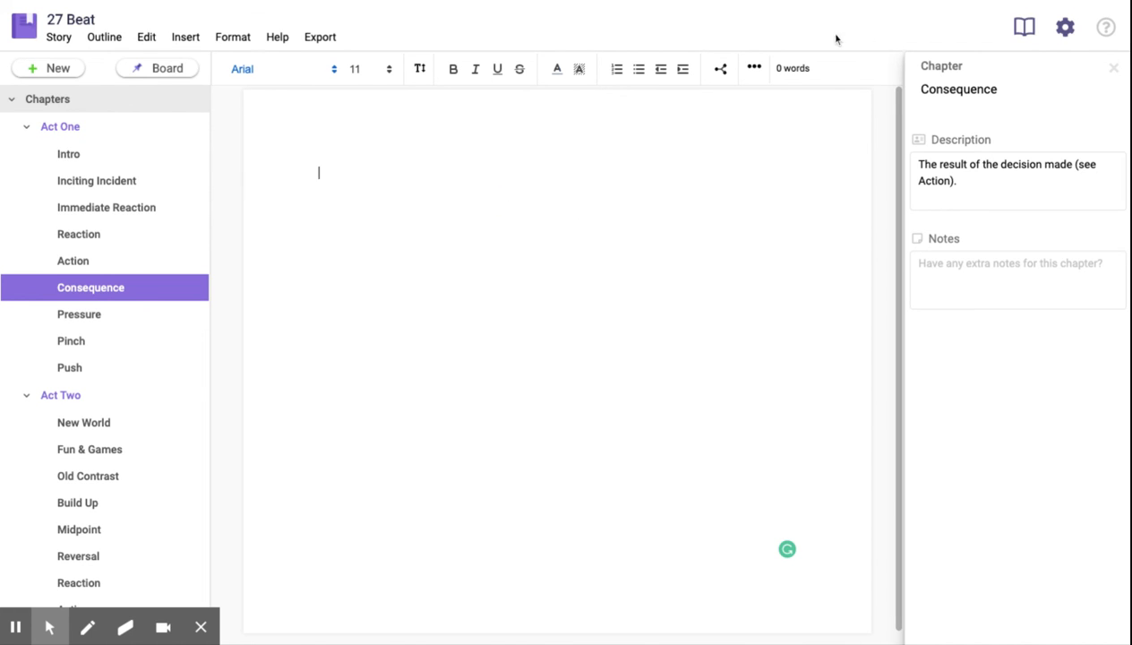
mouse_move(1064, 27)
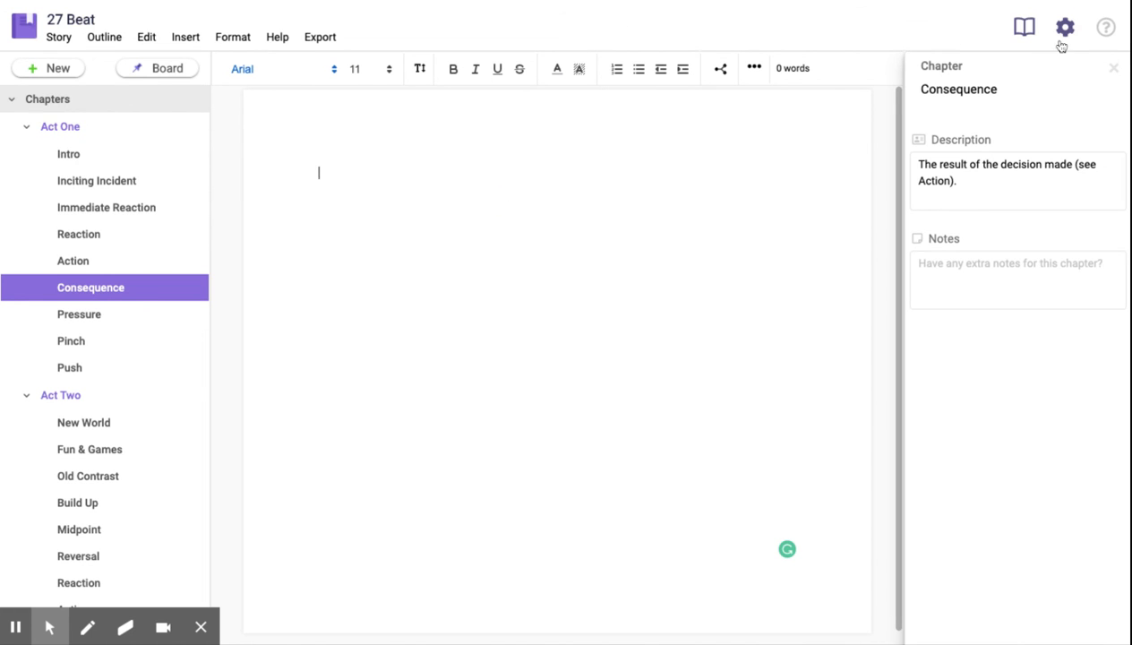